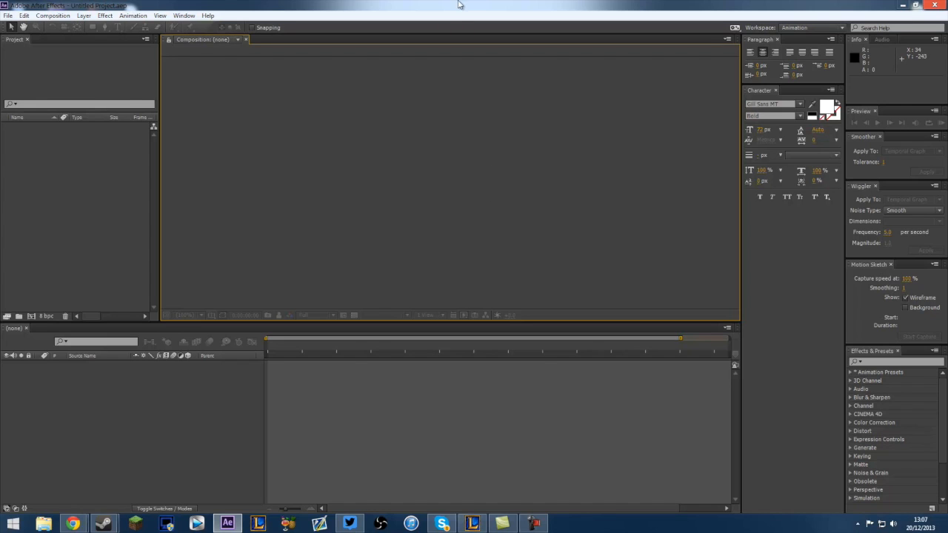
Step: Start Open Project from the File menu, landing on the Intro Template folder
click(8, 14)
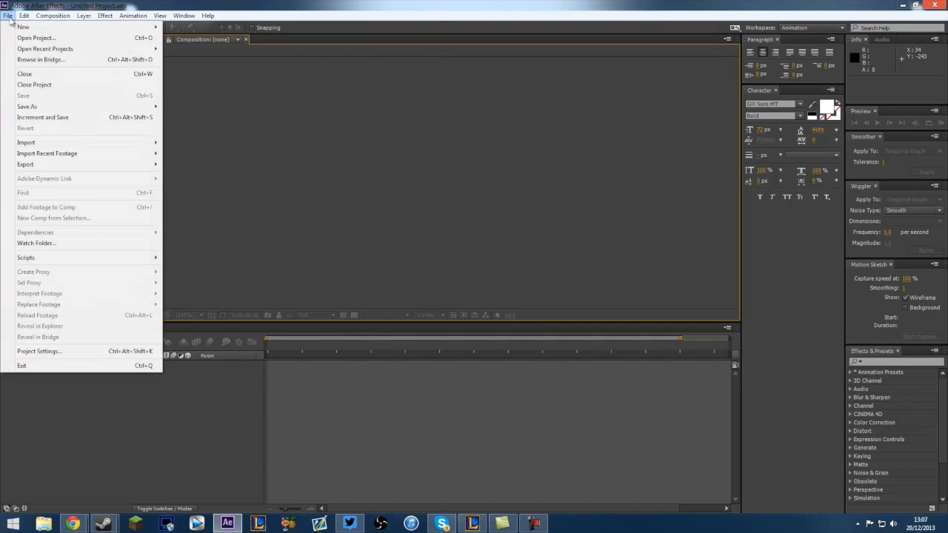
click(35, 39)
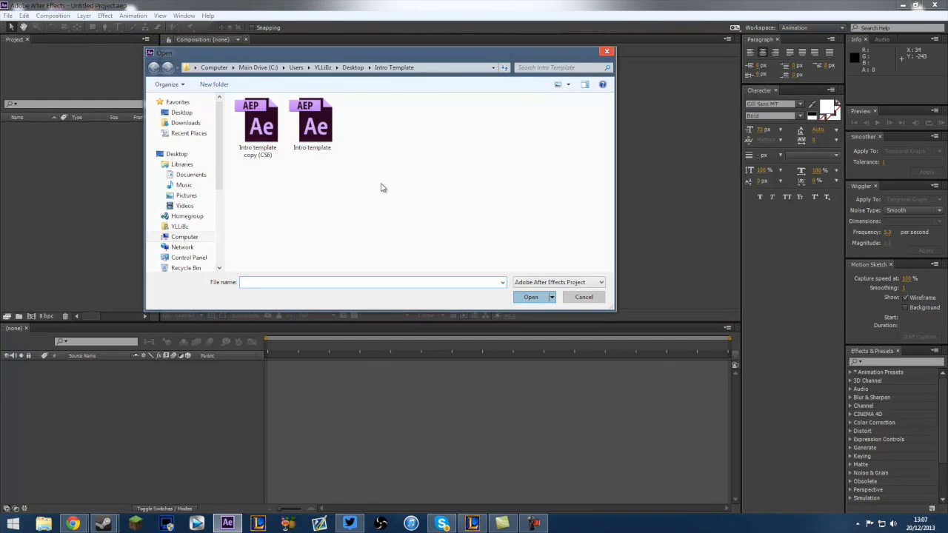
Step: Open the Intro template .aep project file so its compositions and layers load
click(258, 125)
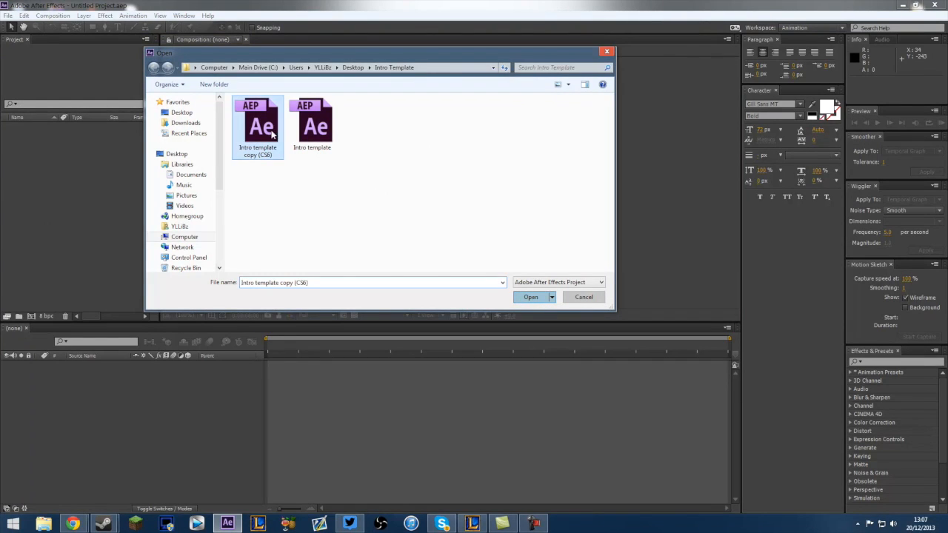
mouse_move(267, 166)
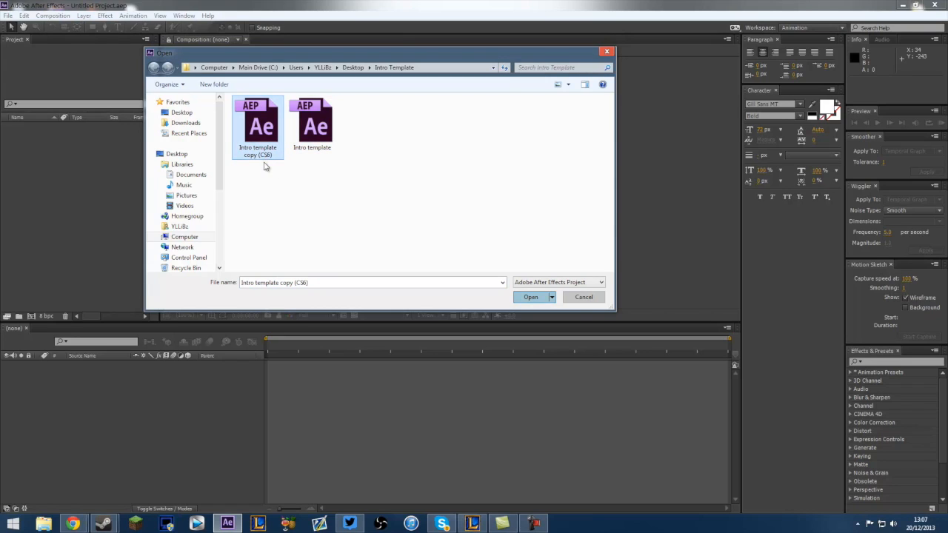
mouse_move(264, 141)
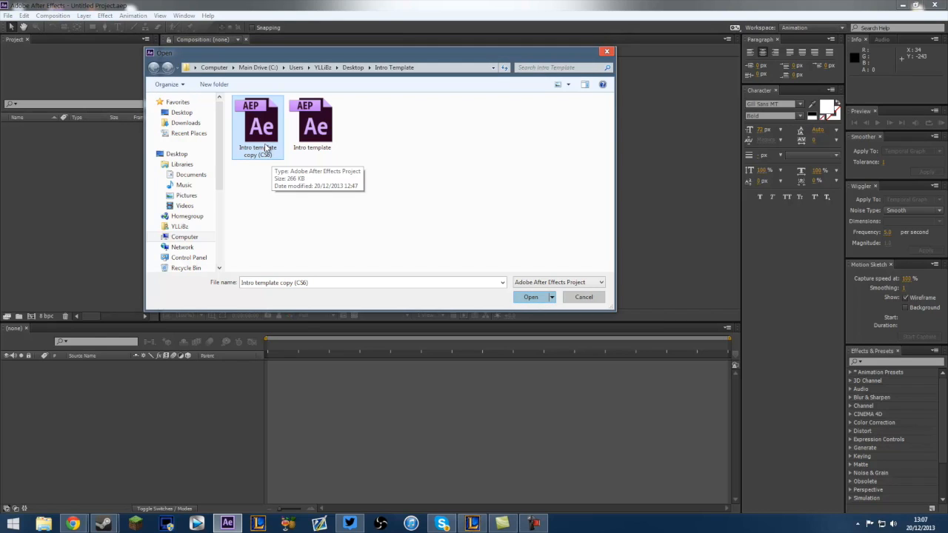
mouse_move(255, 163)
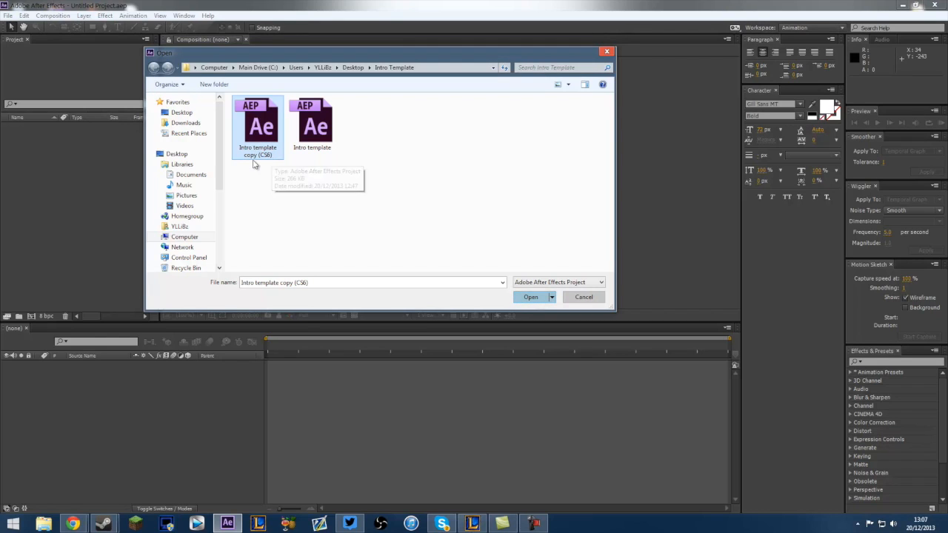
mouse_move(302, 169)
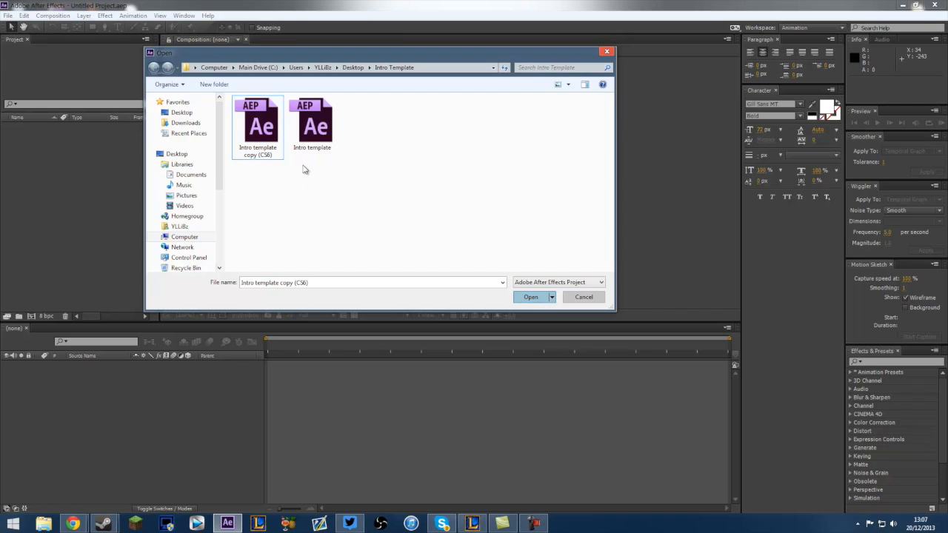
click(311, 125)
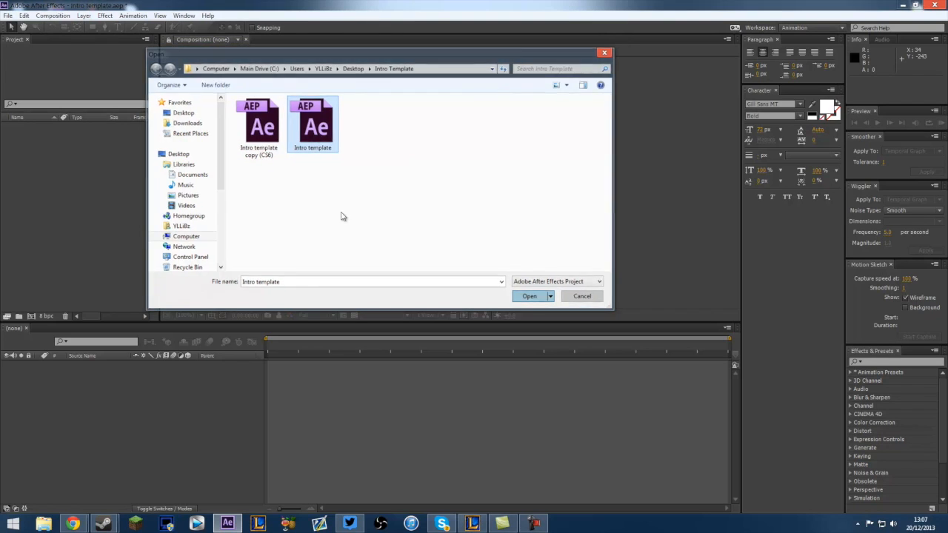
click(529, 296)
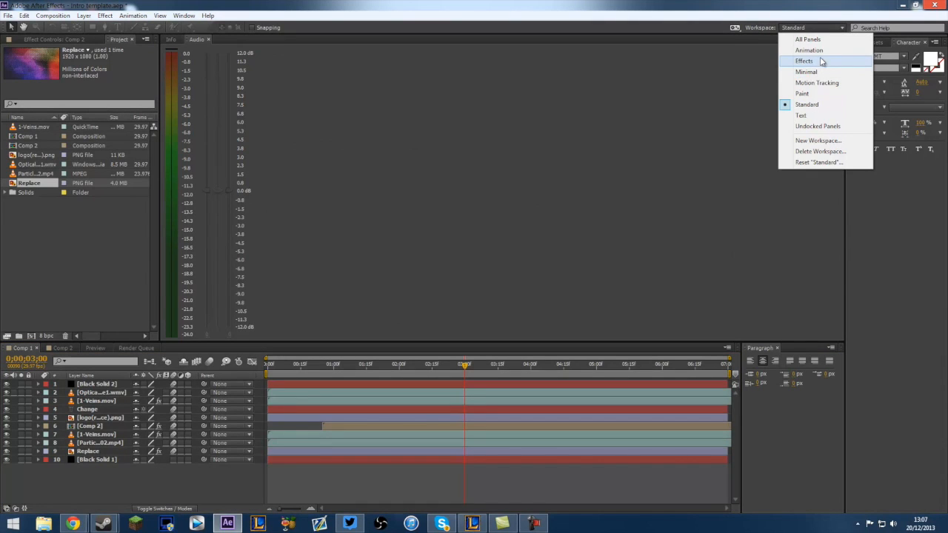
Step: Switch to the Animation workspace and begin editing the MOTION DESIGN title layer
click(809, 51)
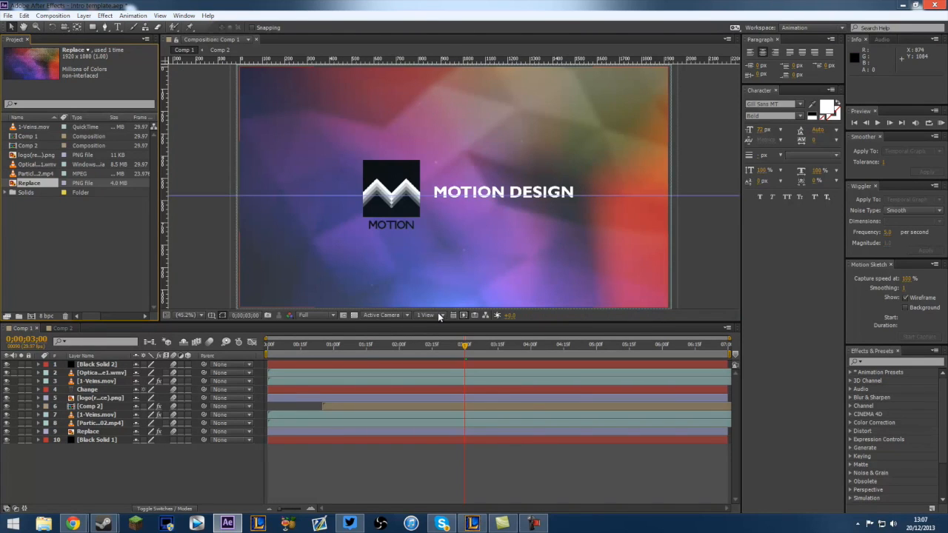
click(87, 388)
text(N)
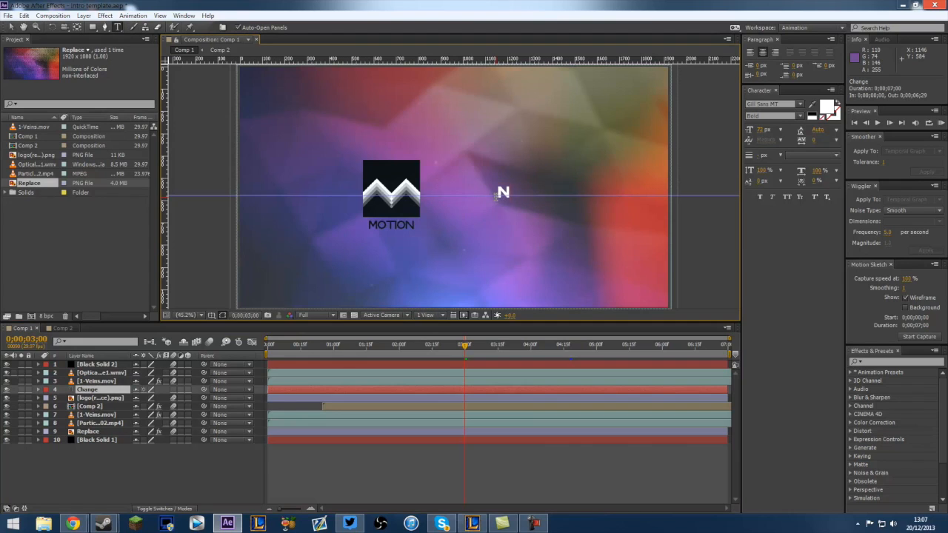
Step: Change the title text to NAME, finish editing, and select the logo PNG layer
text(MAME)
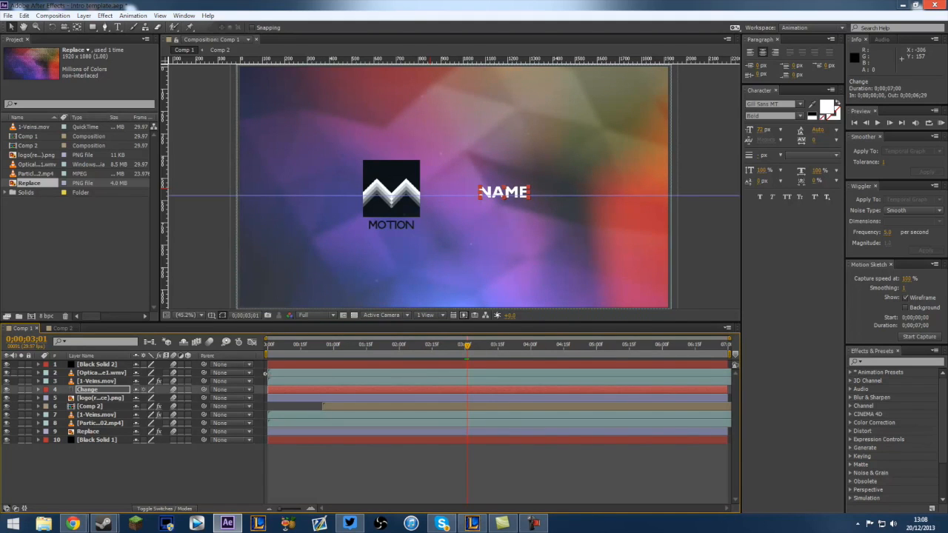
click(98, 397)
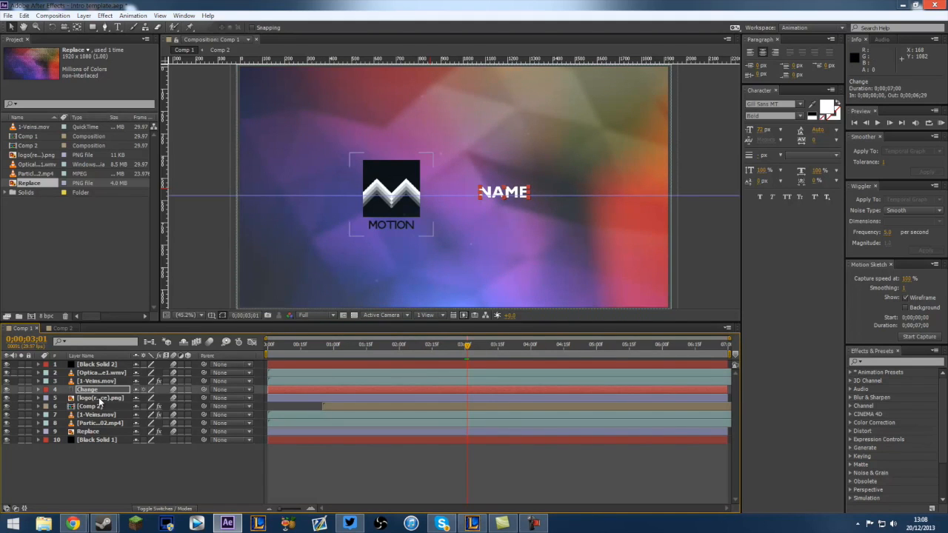
click(101, 397)
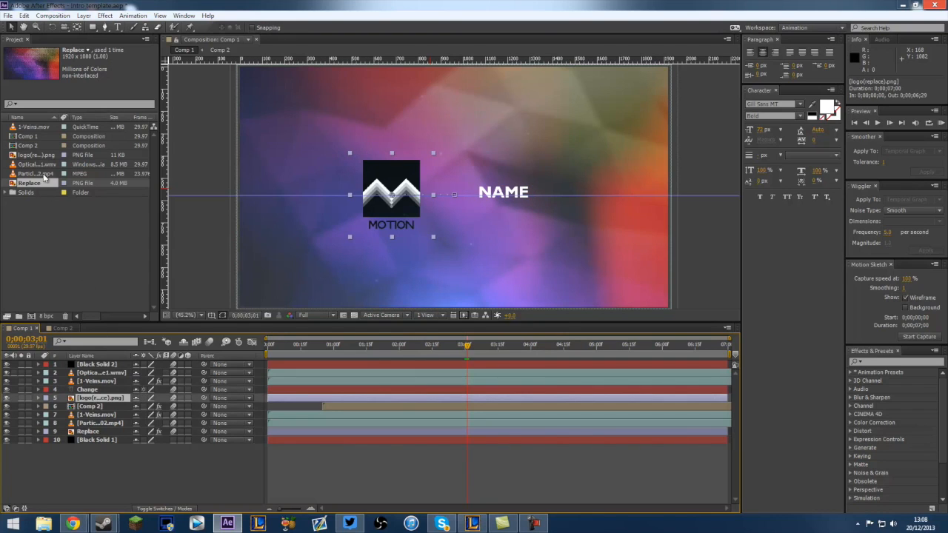
Step: Start Replace Footage > File on the logo PNG in the Project panel
click(35, 156)
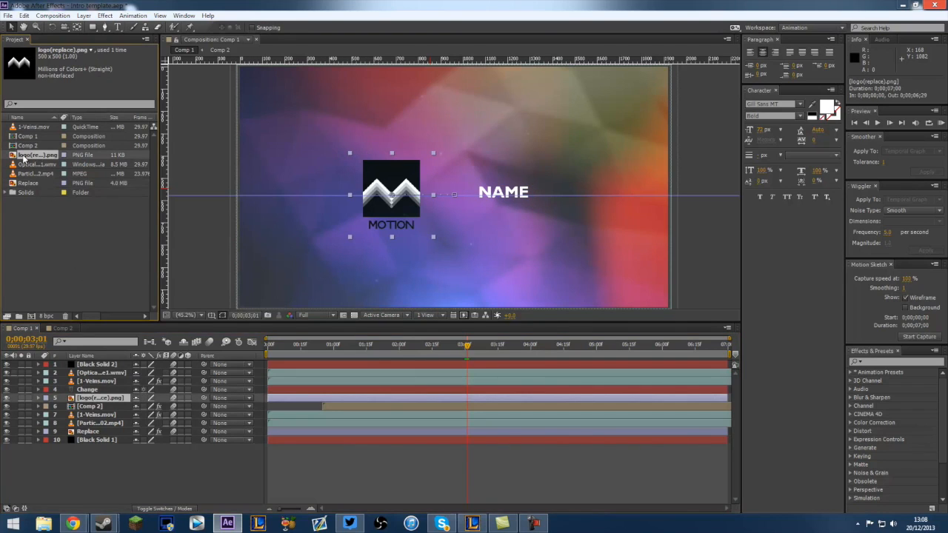
right_click(37, 156)
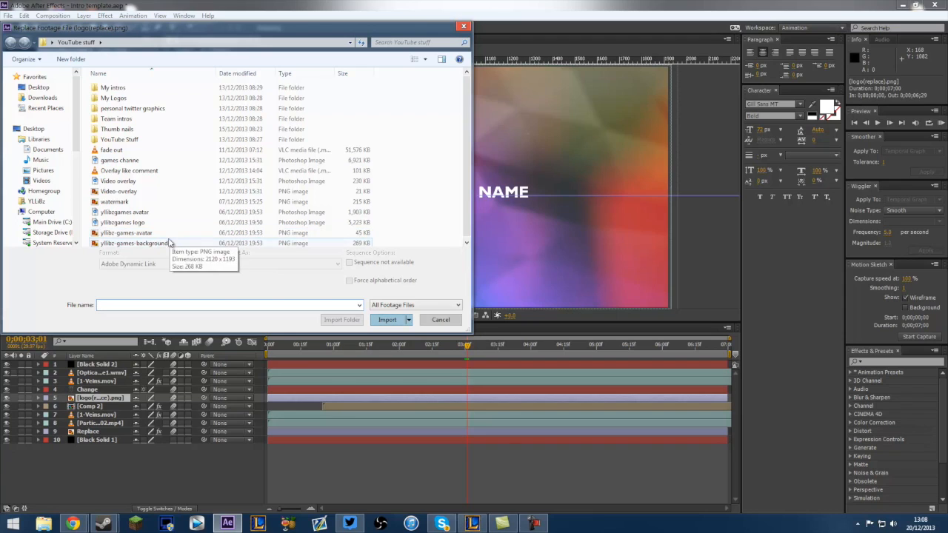
Step: Replace the MOTION logo with the ytbc gamer avatar PNG from YouTube stuff
click(127, 233)
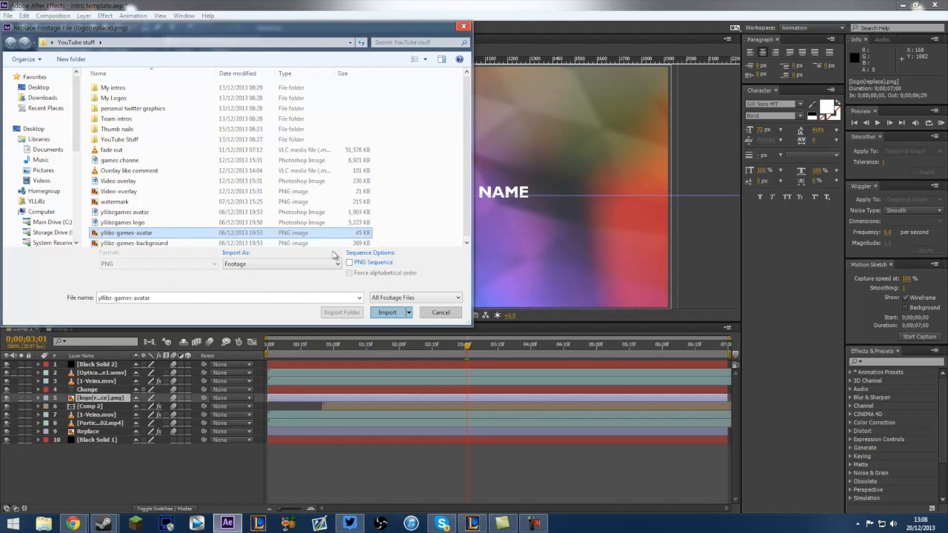
mouse_move(391, 327)
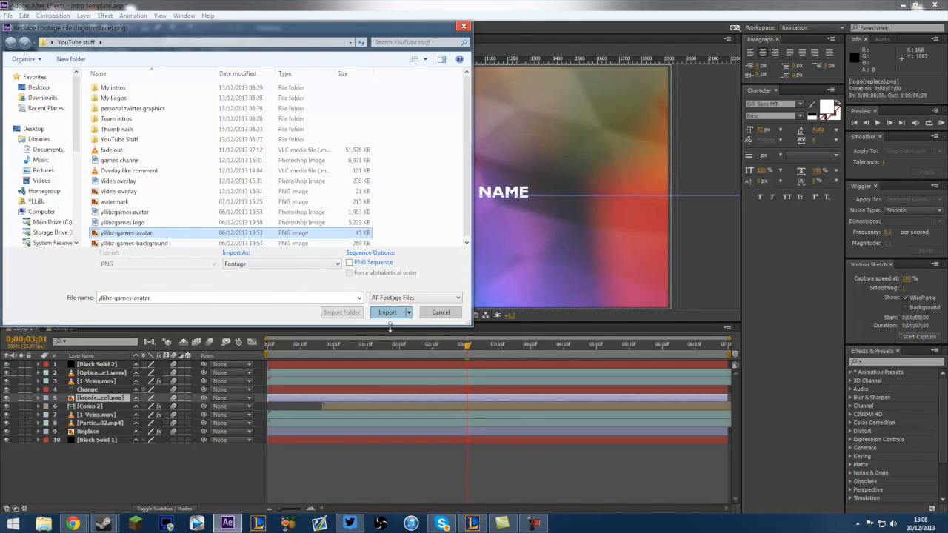
click(387, 310)
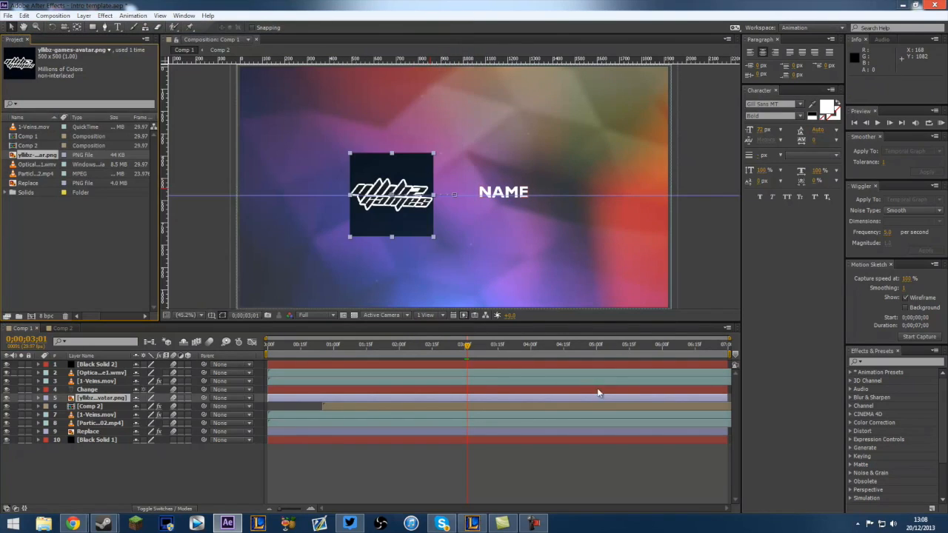
mouse_move(294, 417)
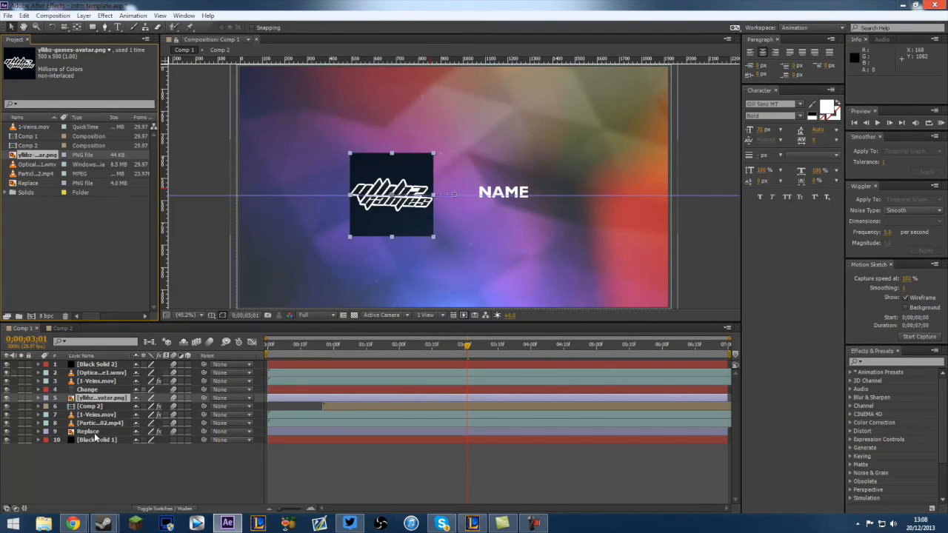
Step: Start Replace Footage > File on the colourful background footage named Replace
click(88, 431)
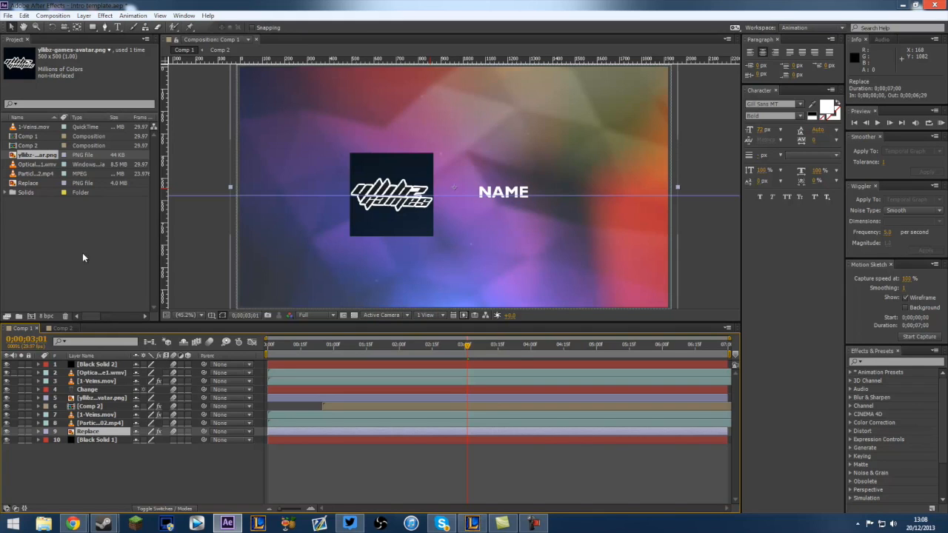
click(29, 183)
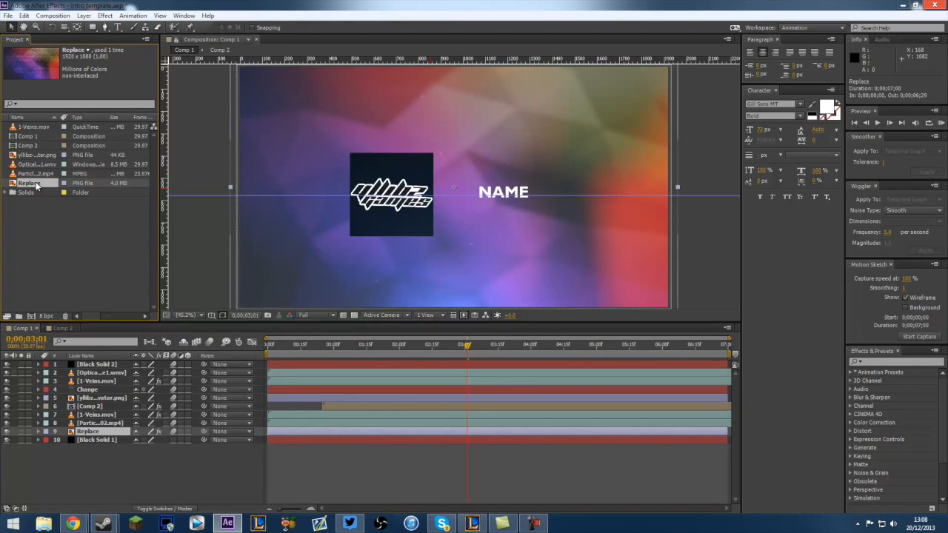
right_click(29, 183)
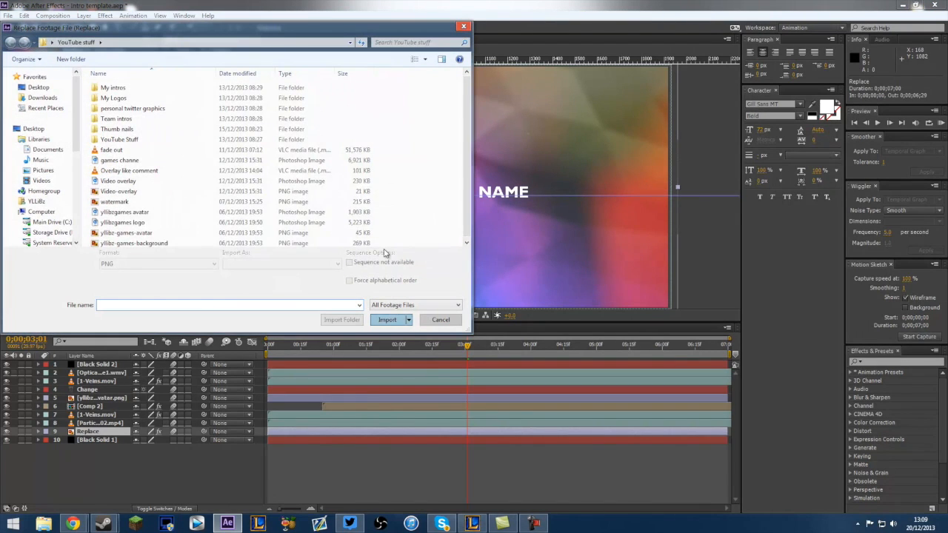
Step: Highlight the Video overlay file, then close the dialog keeping the original background
click(118, 191)
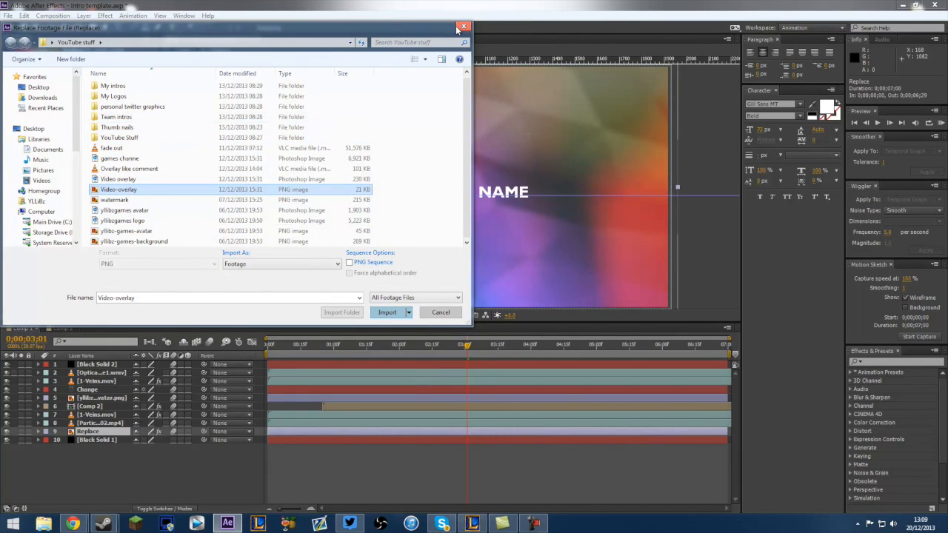
click(386, 311)
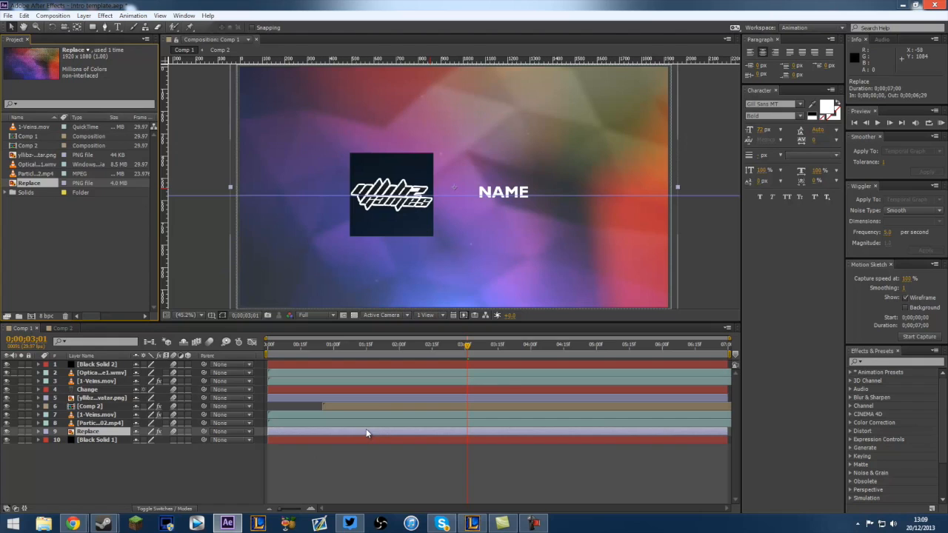
mouse_move(474, 299)
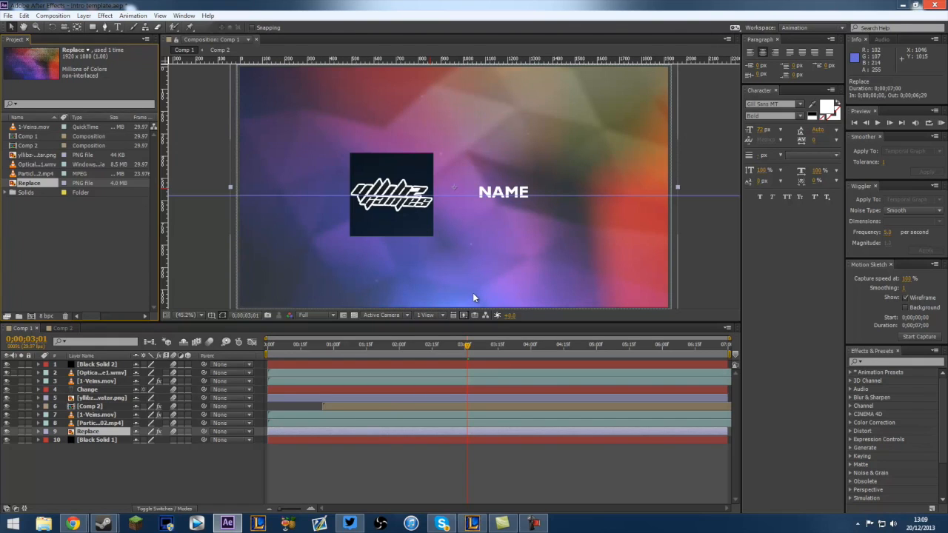